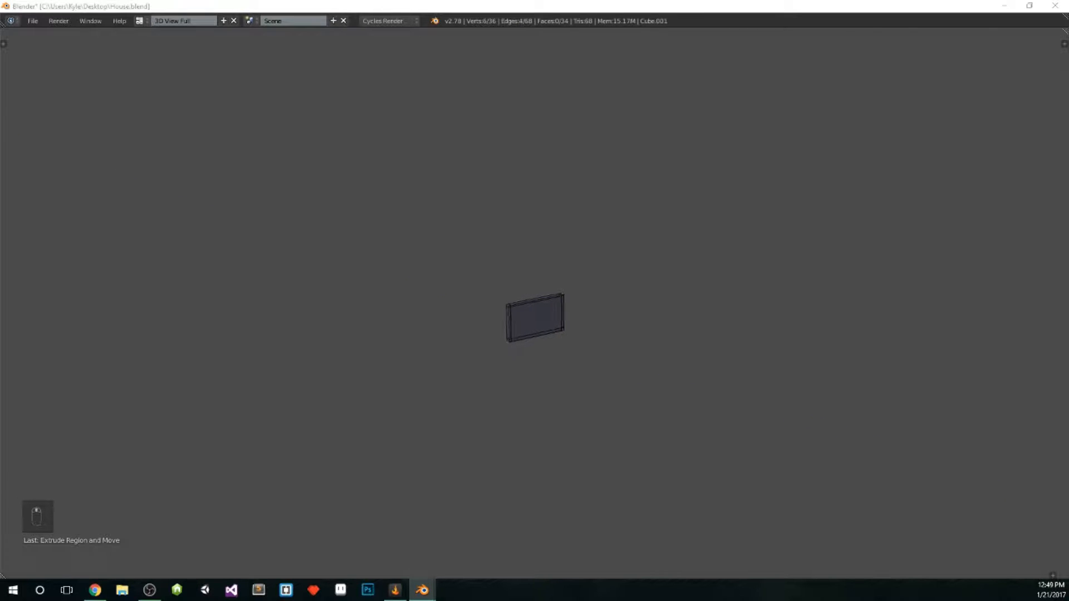
- Save the scene while shaping the curved base and central pole
key("ctrl+s")
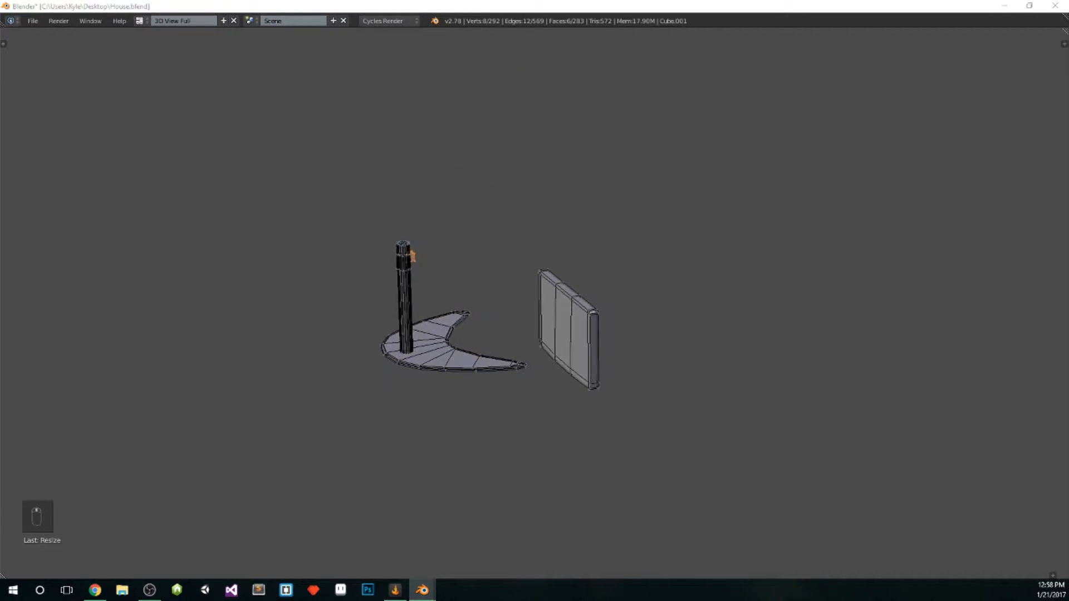
- Duplicate the framed panel and seat it on the pole above the curved base
key("shift+d")
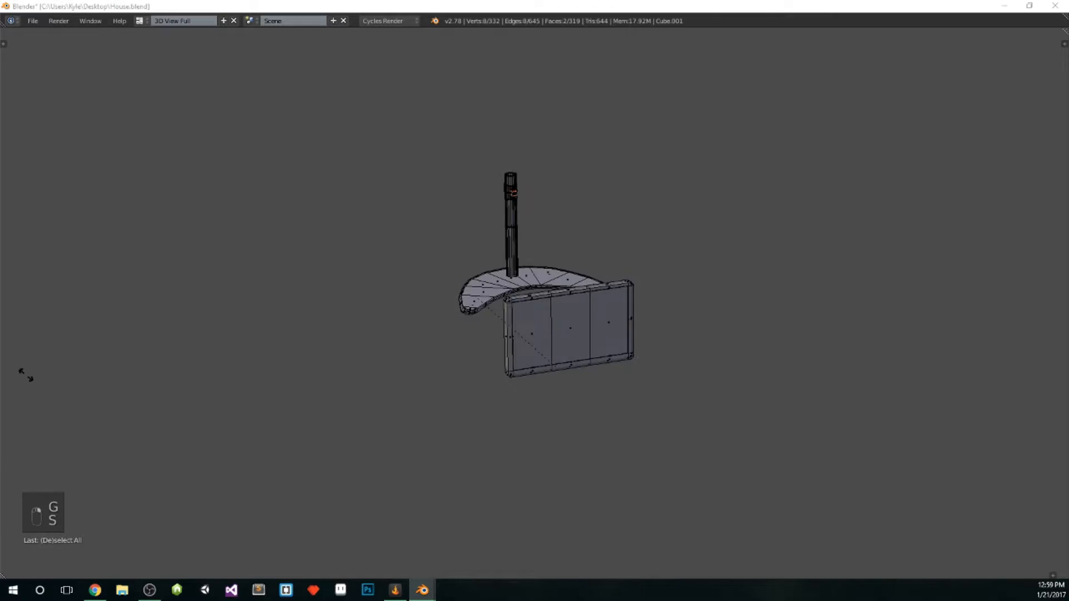
key("NUMPAD_5")
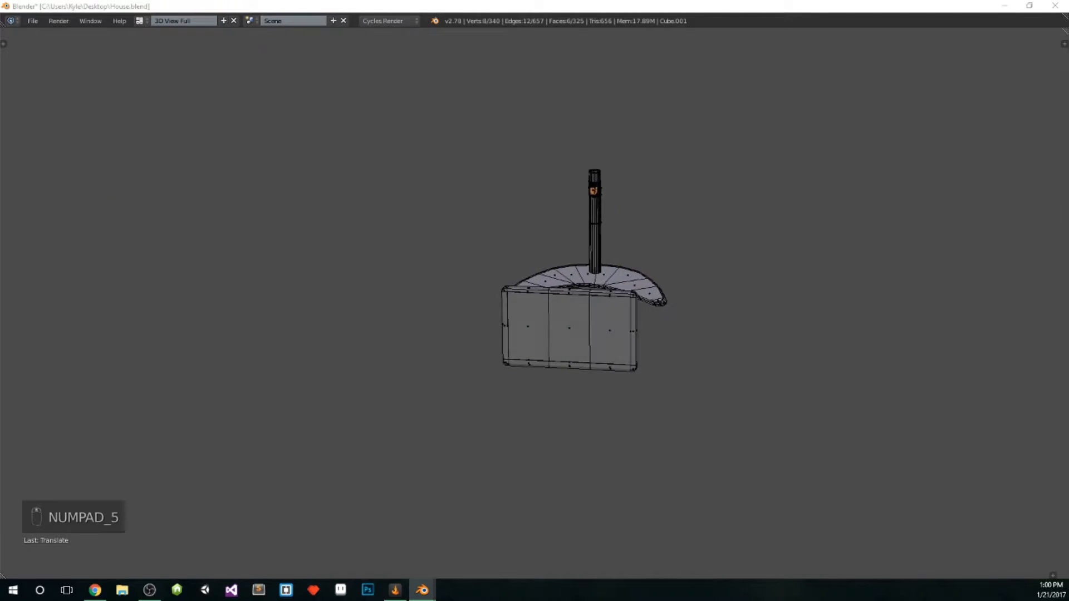
key("A")
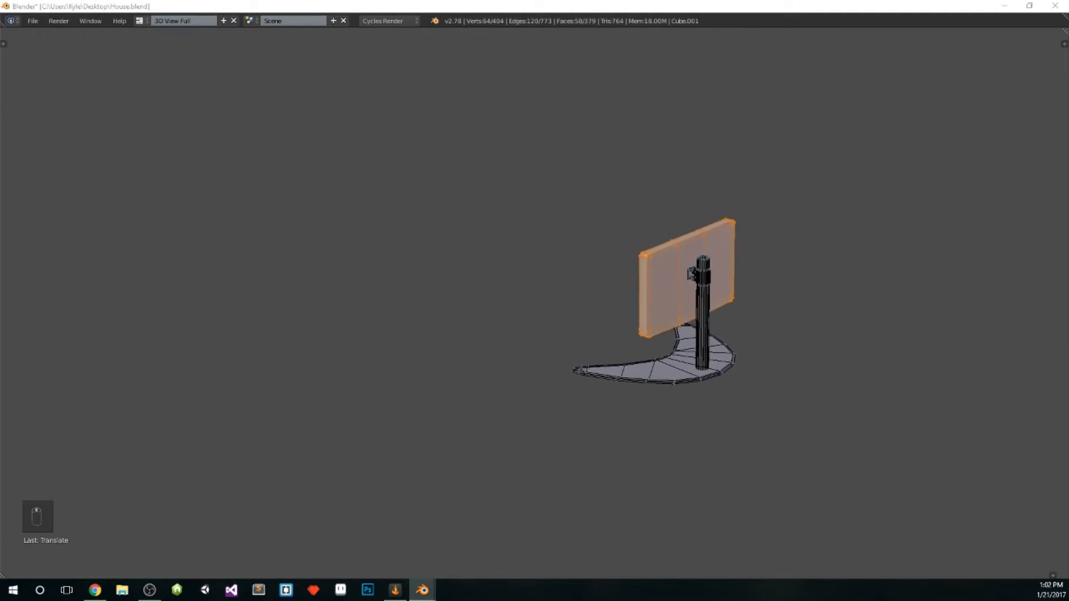
- Shape a small hinge bracket linking the screen's back to the pole
key("l")
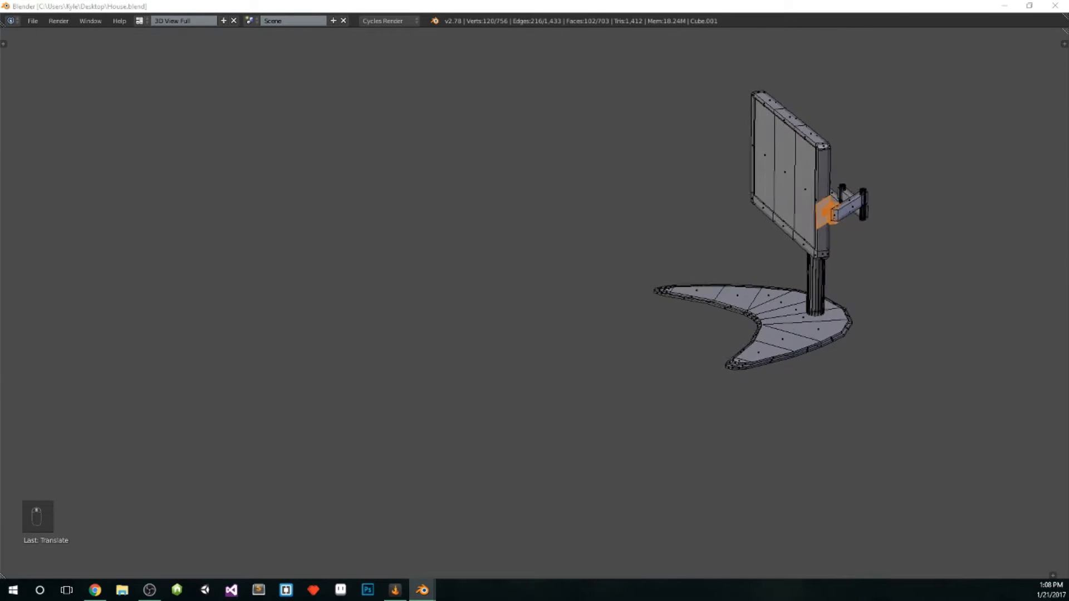
key("NUMPAD_5")
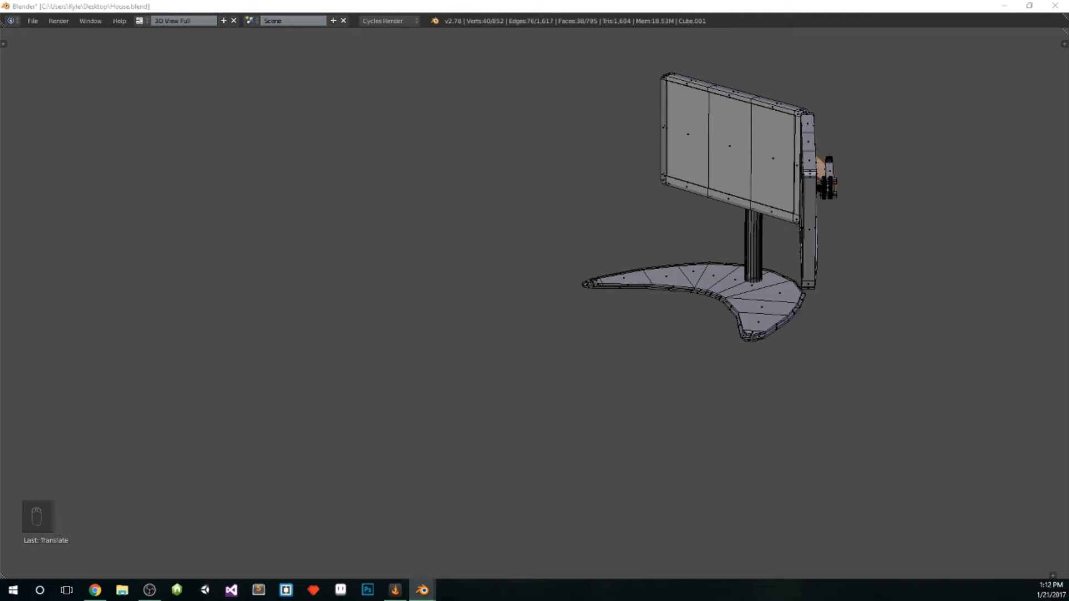
- Duplicate the arm and screen to mount two side screens flanking the centre one
key("shift+d")
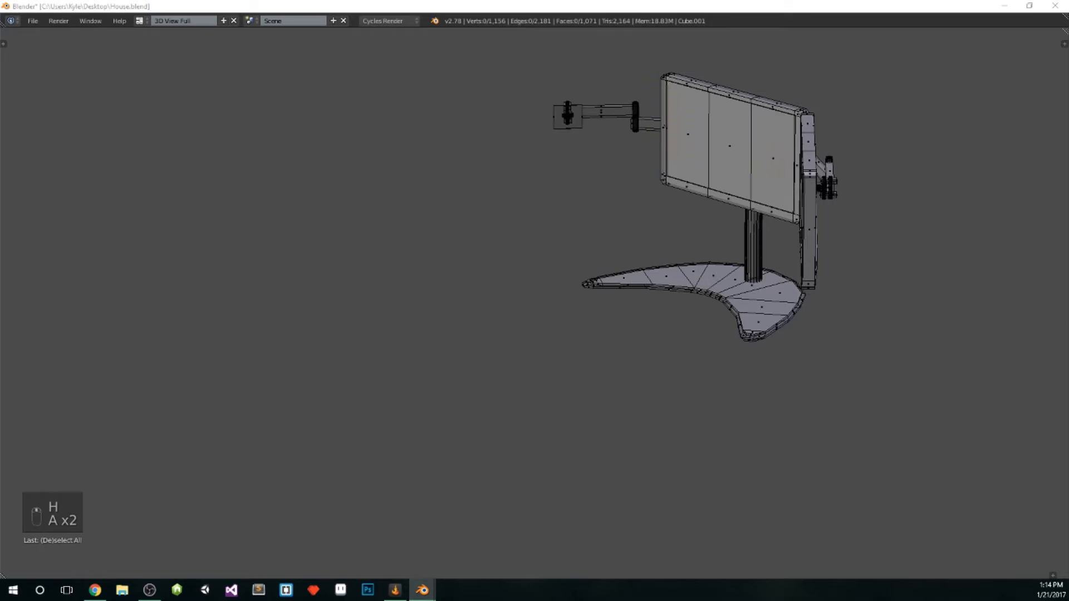
key("Tab")
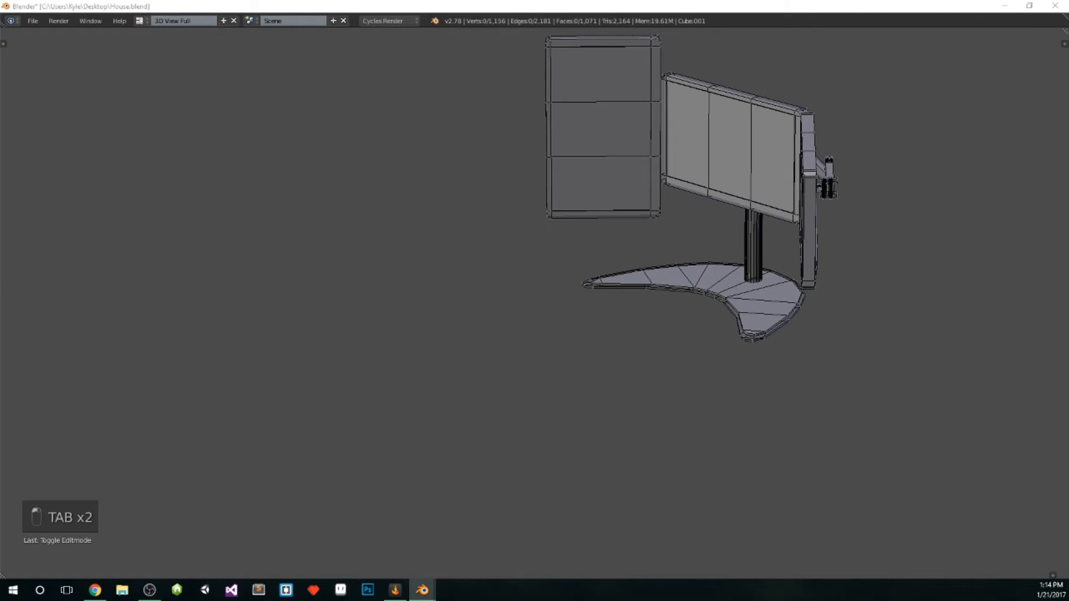
key("a")
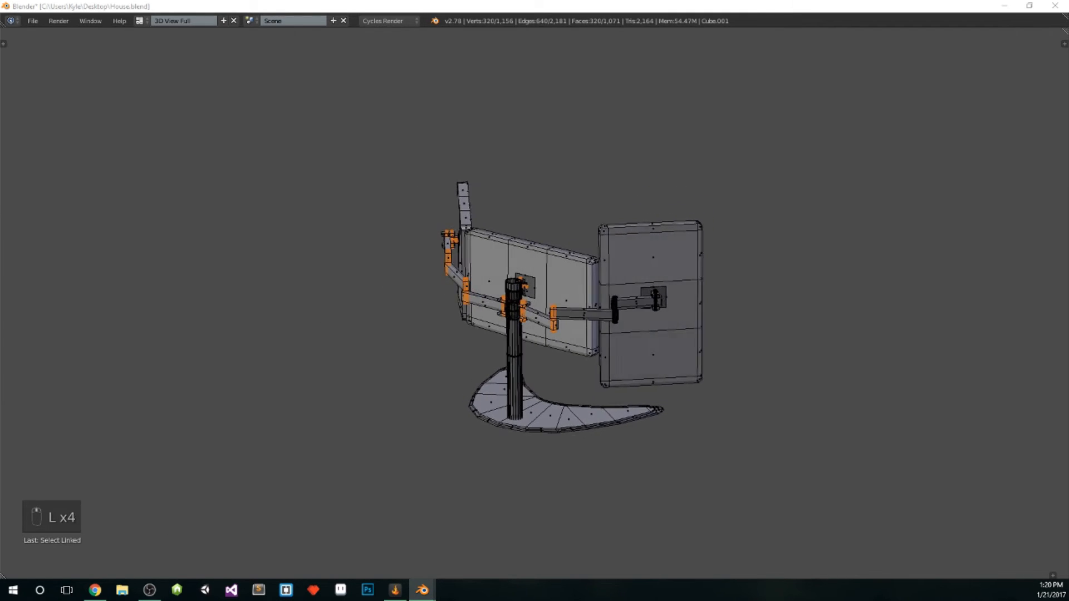
- Return to Object Mode and switch to the Default.001 layout to frame the stand in camera
key("Tab")
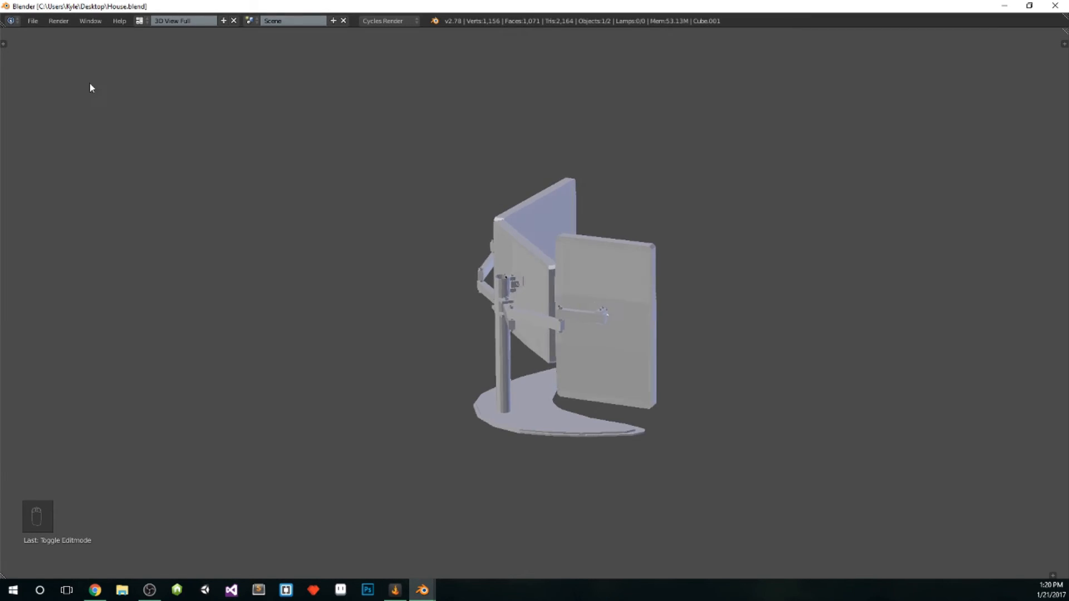
left_click(178, 20)
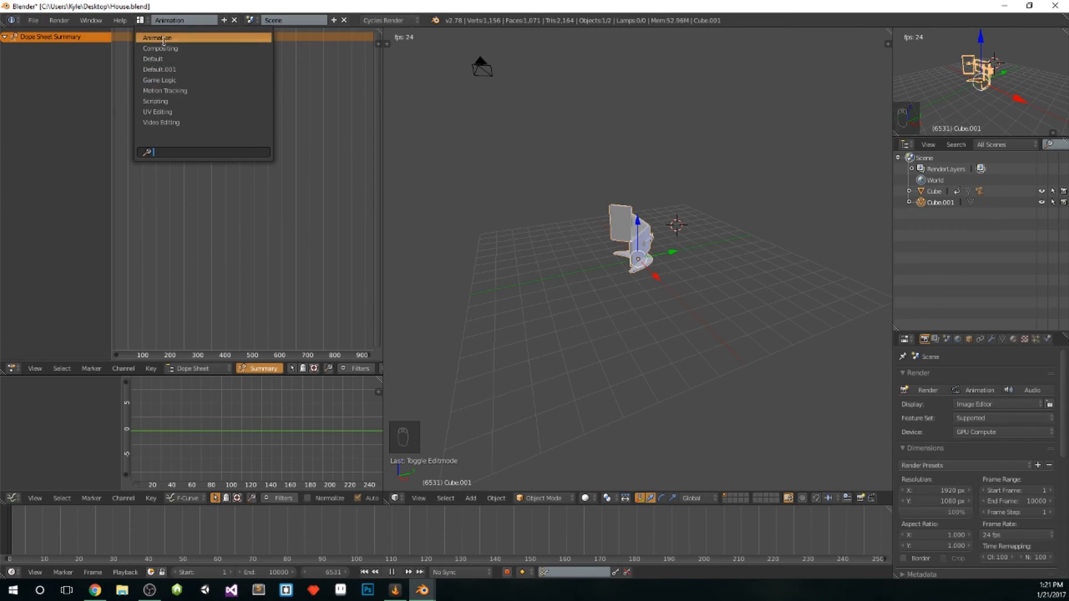
left_click(154, 69)
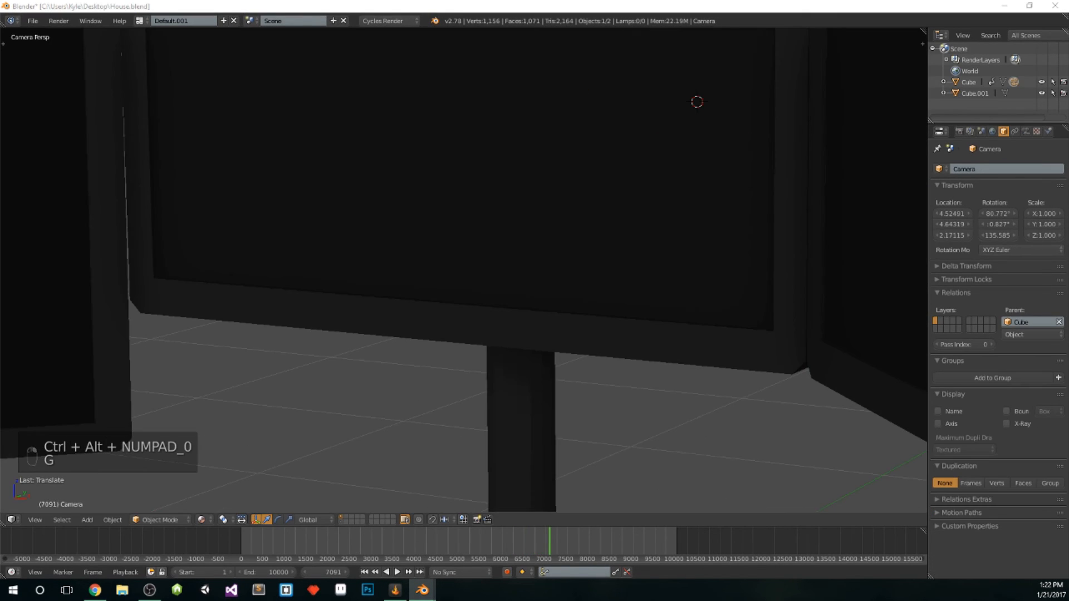